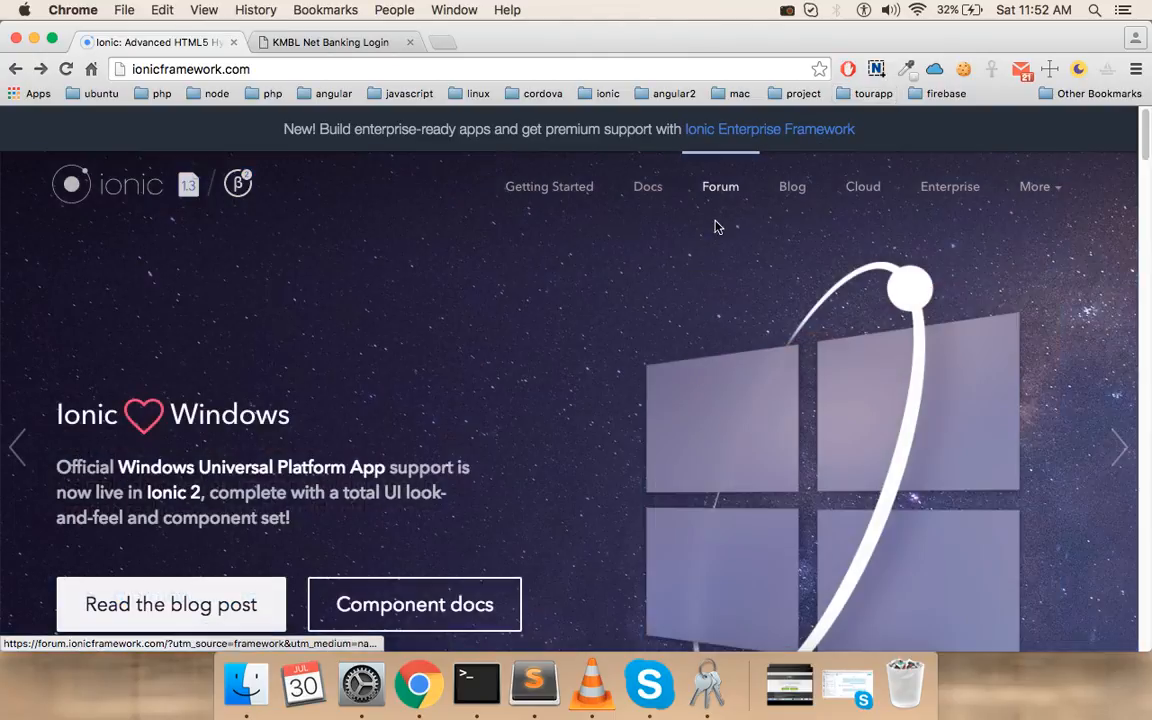
mouse_move(676, 250)
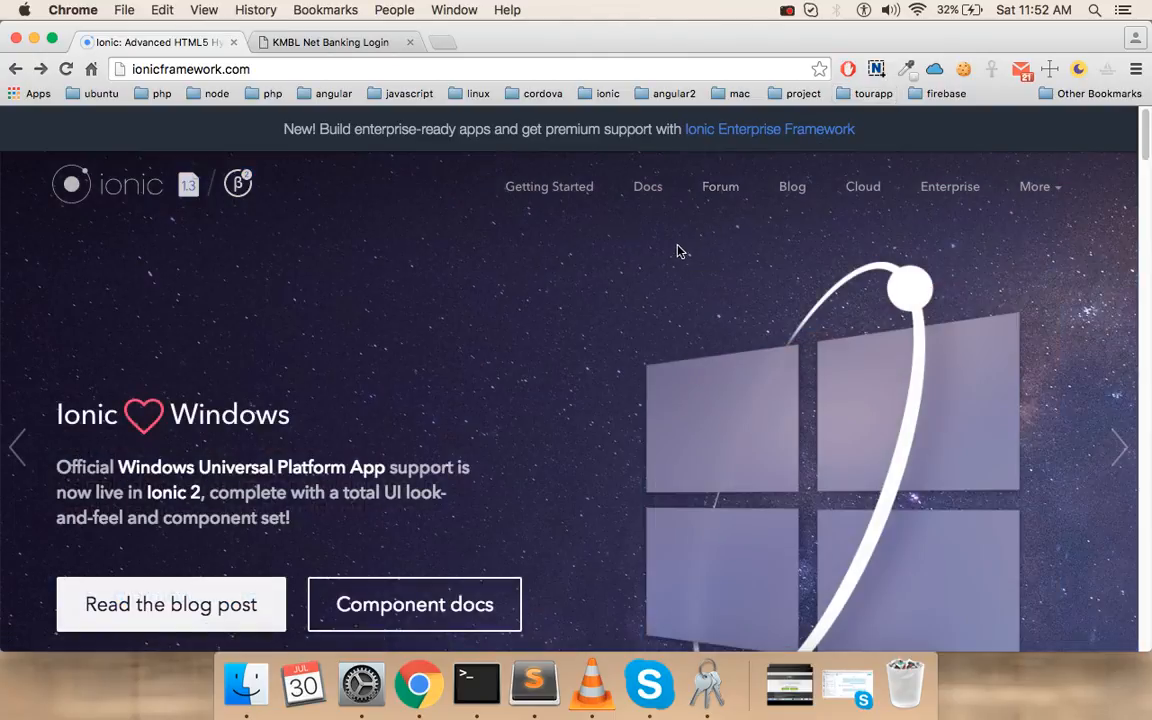
mouse_move(612, 284)
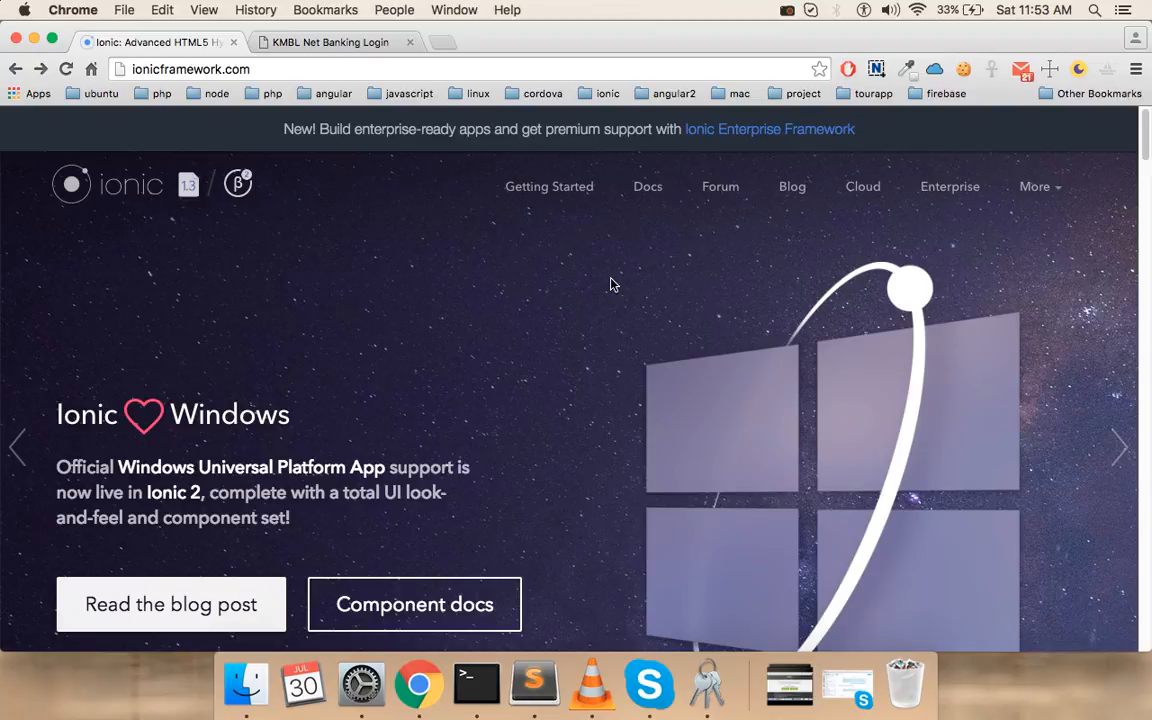
mouse_move(360, 346)
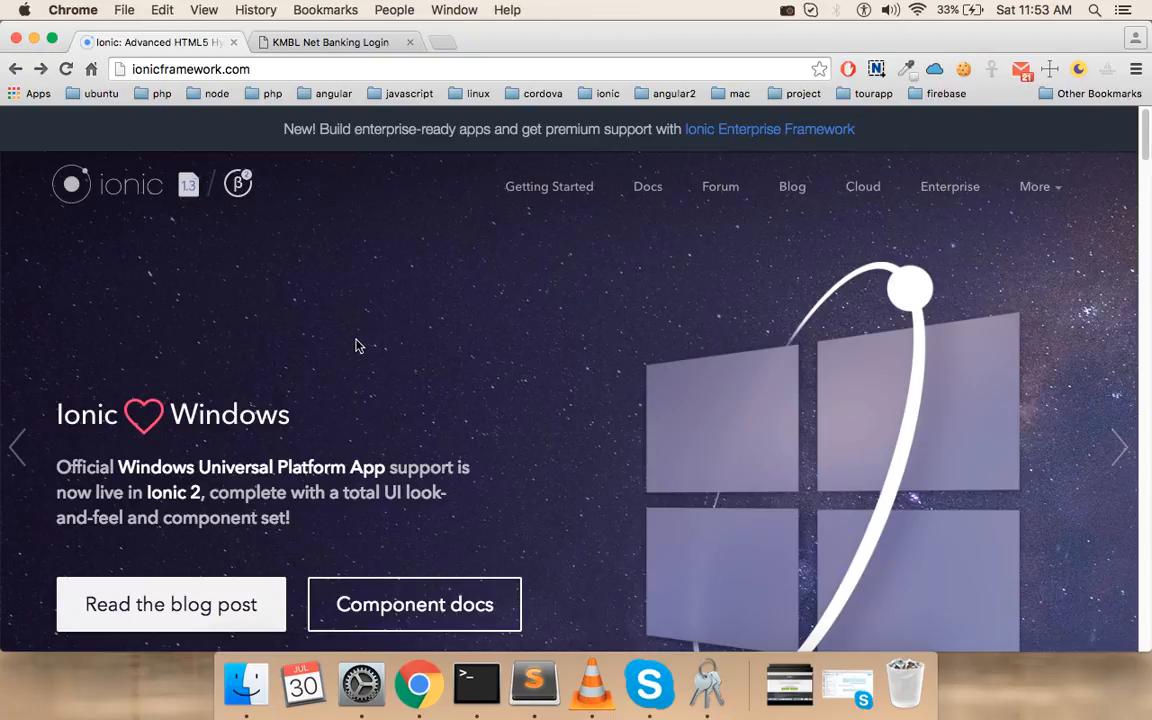
mouse_move(184, 336)
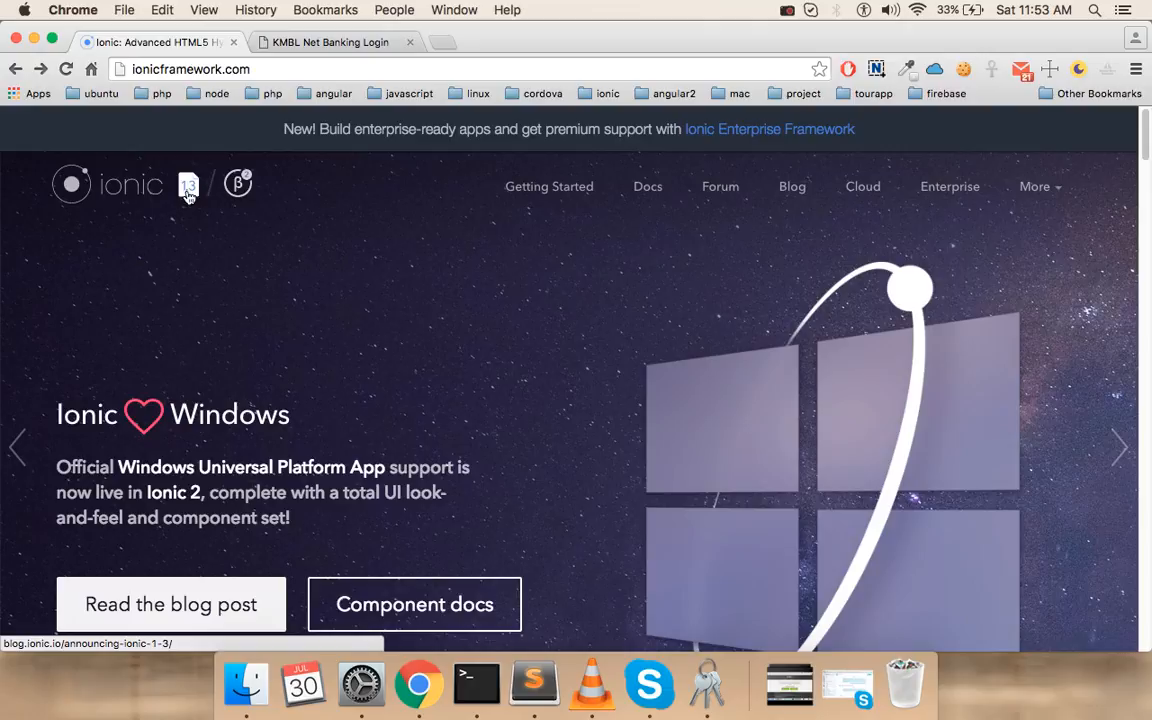
mouse_move(238, 184)
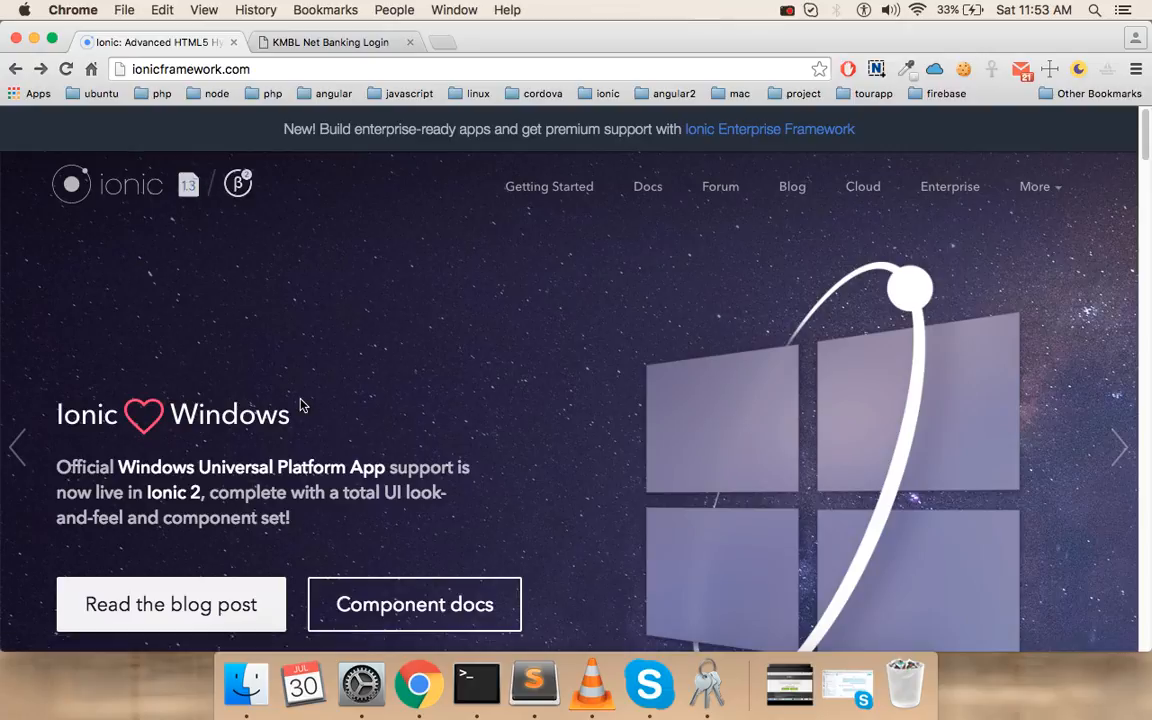
mouse_move(296, 422)
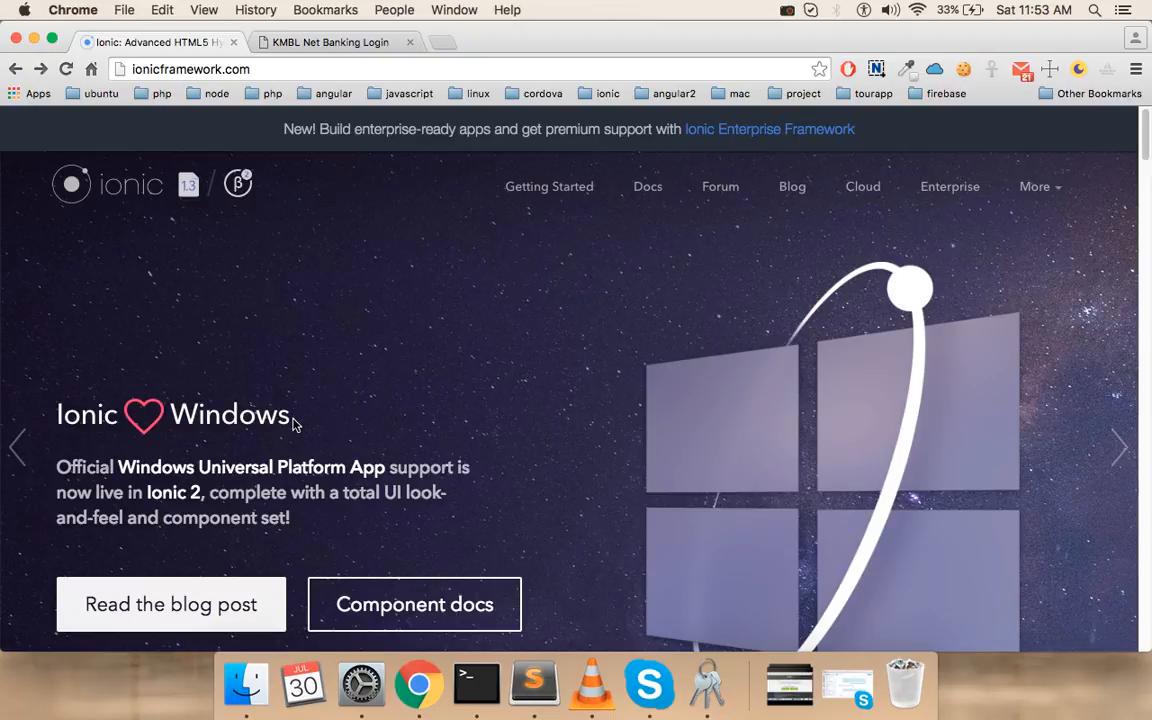
mouse_move(396, 456)
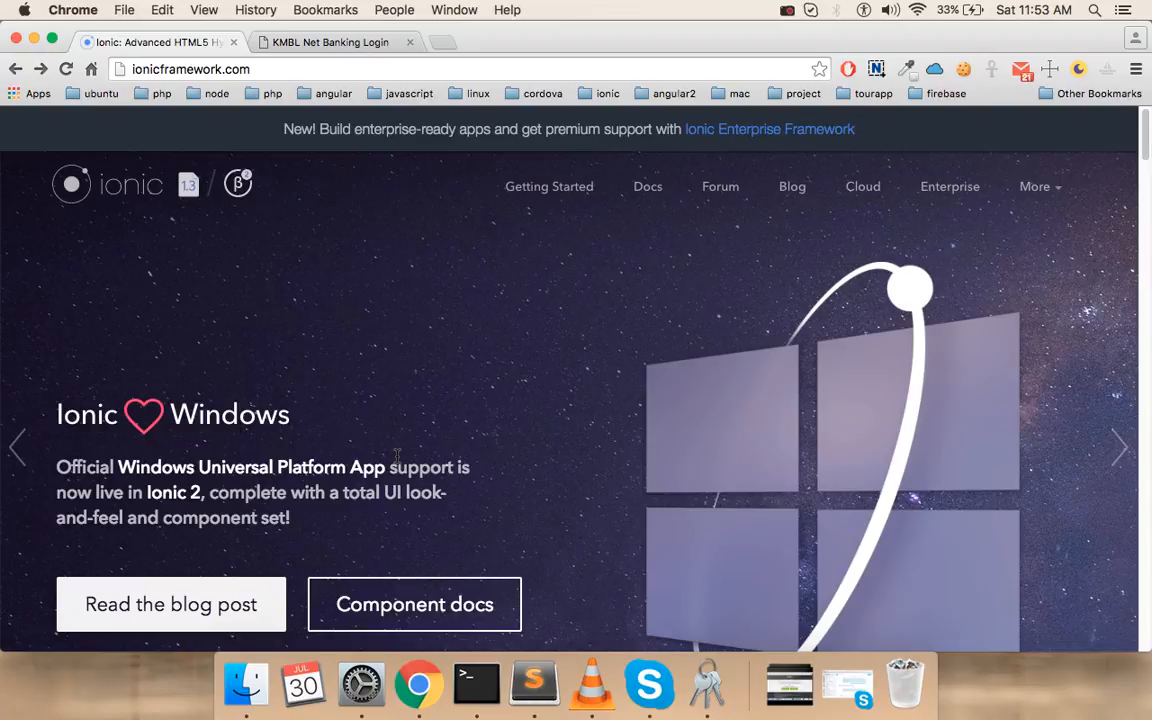
mouse_move(310, 288)
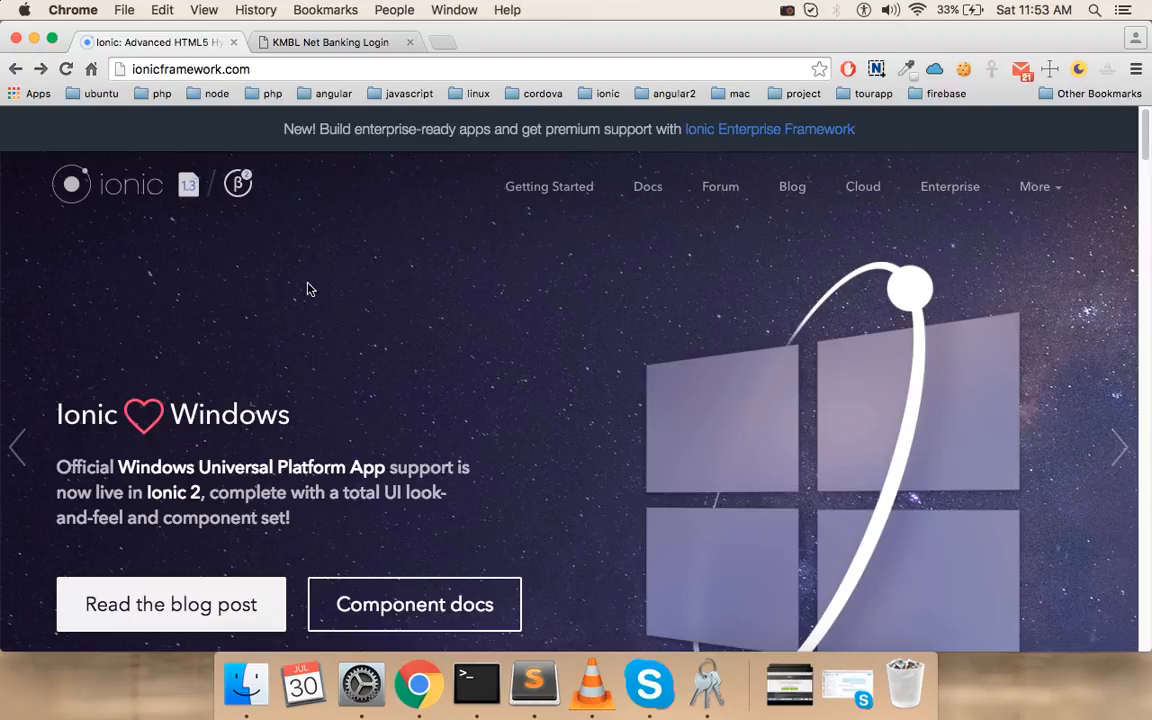
mouse_move(304, 368)
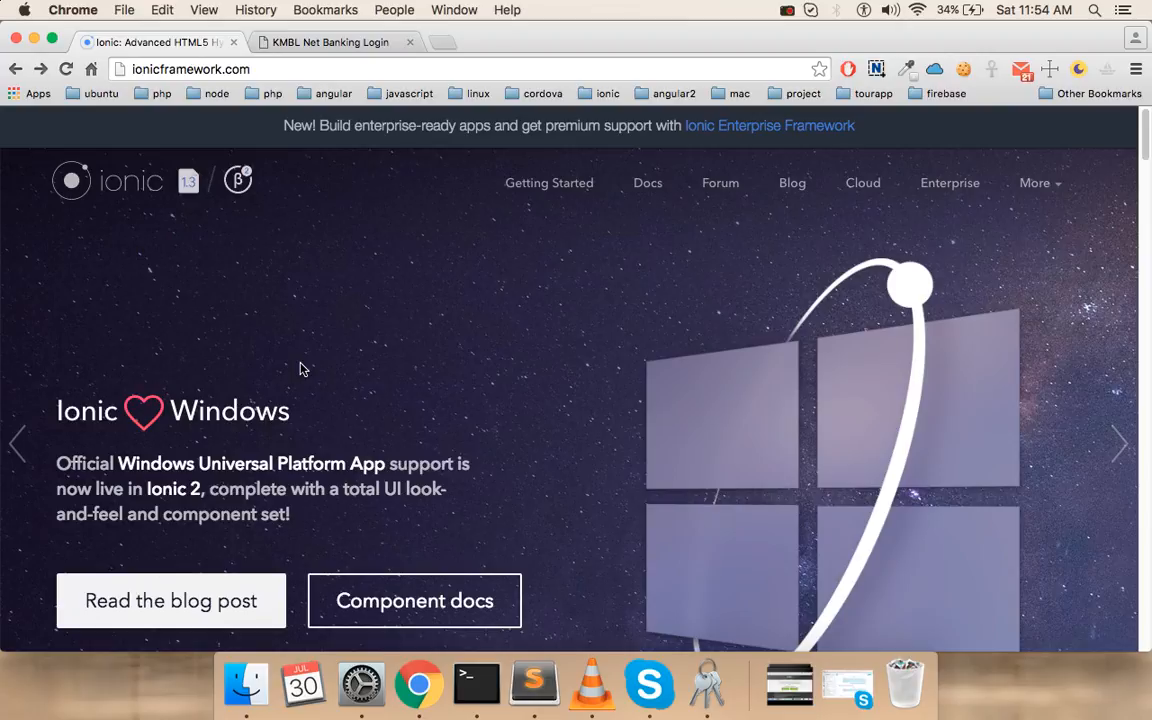
mouse_move(312, 368)
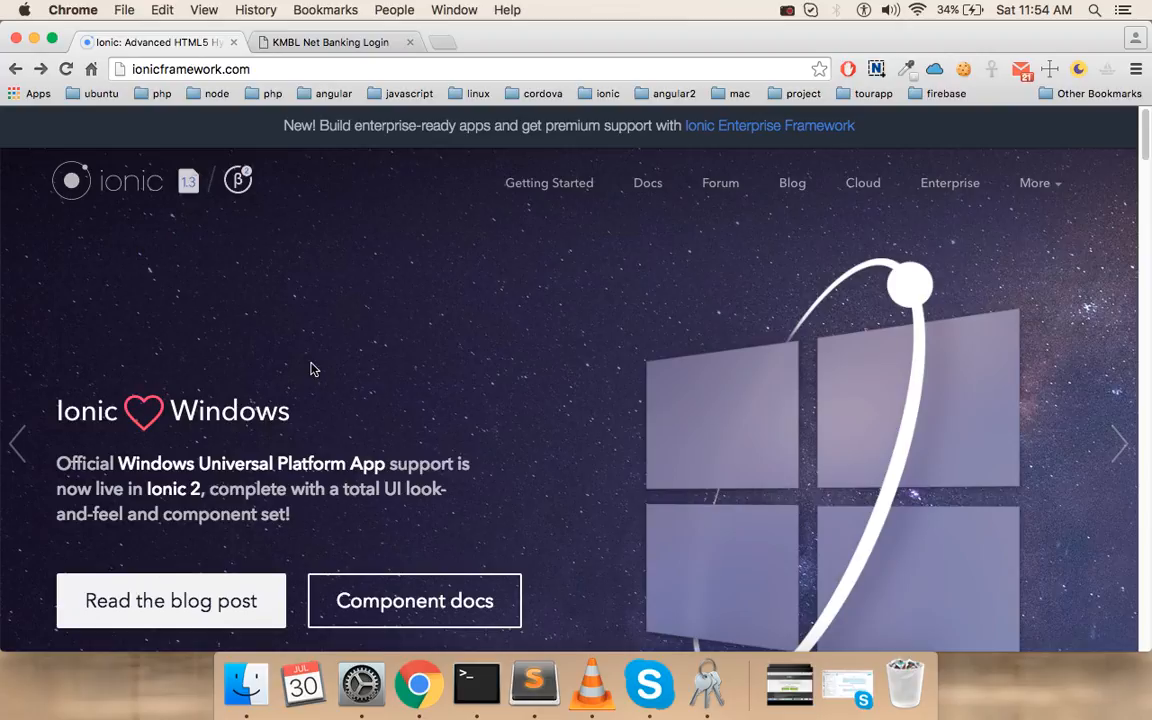
mouse_move(308, 364)
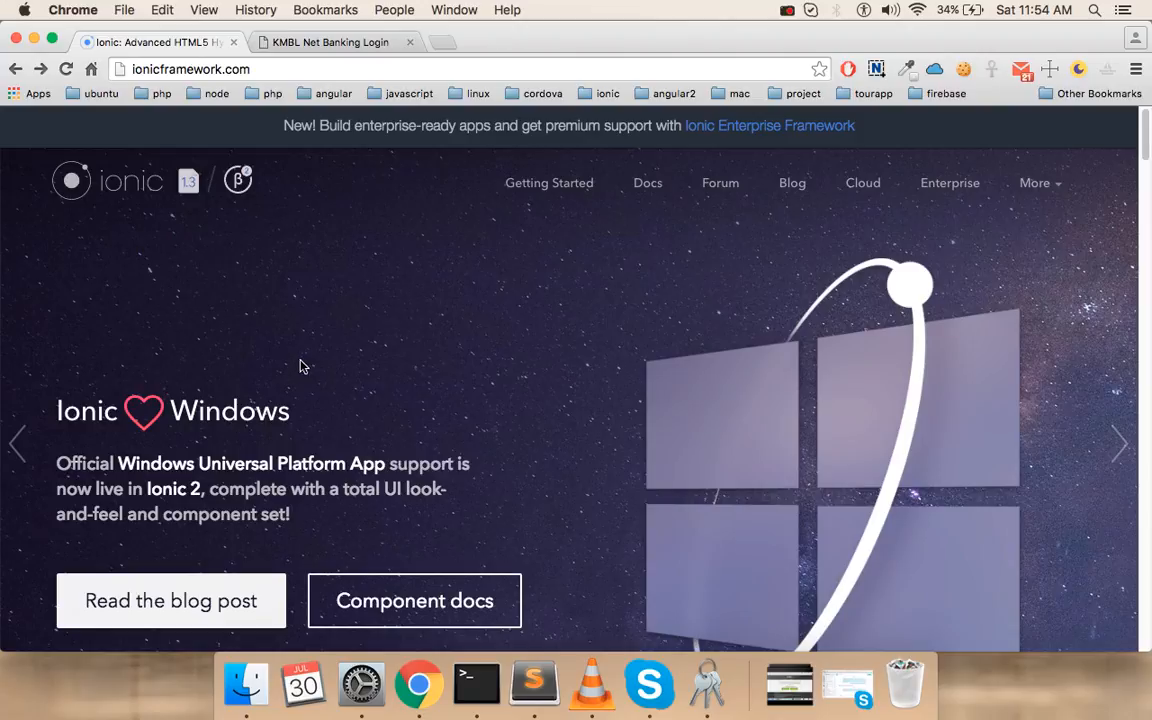
mouse_move(504, 418)
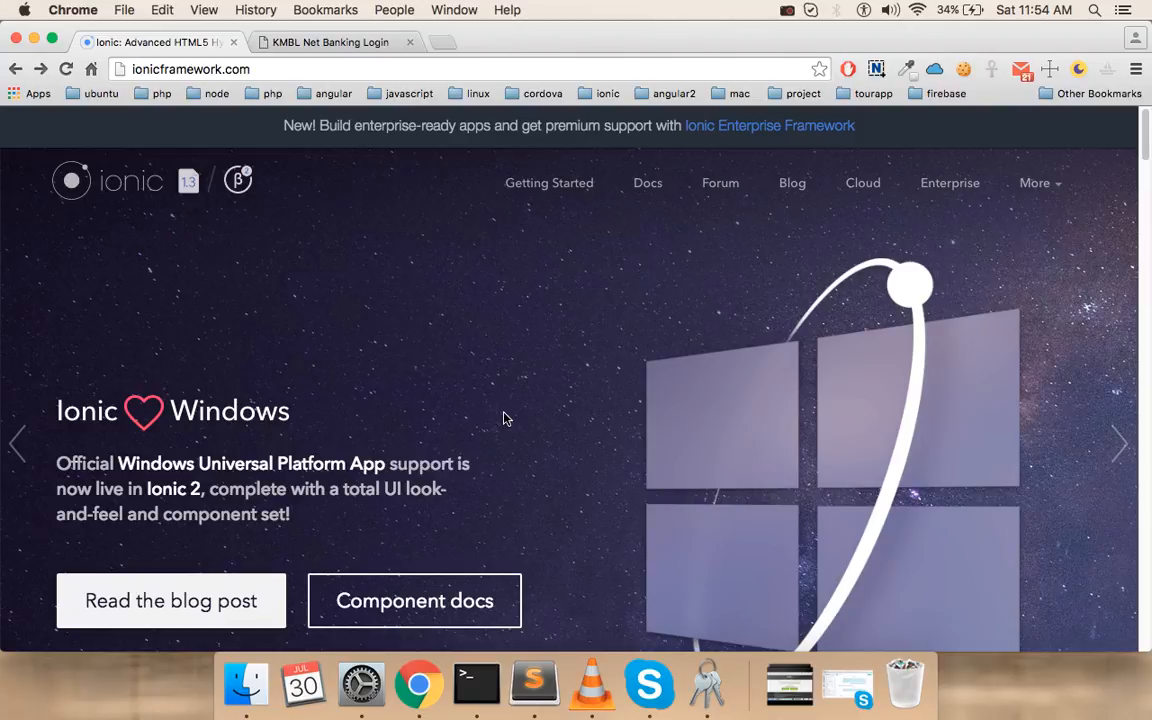